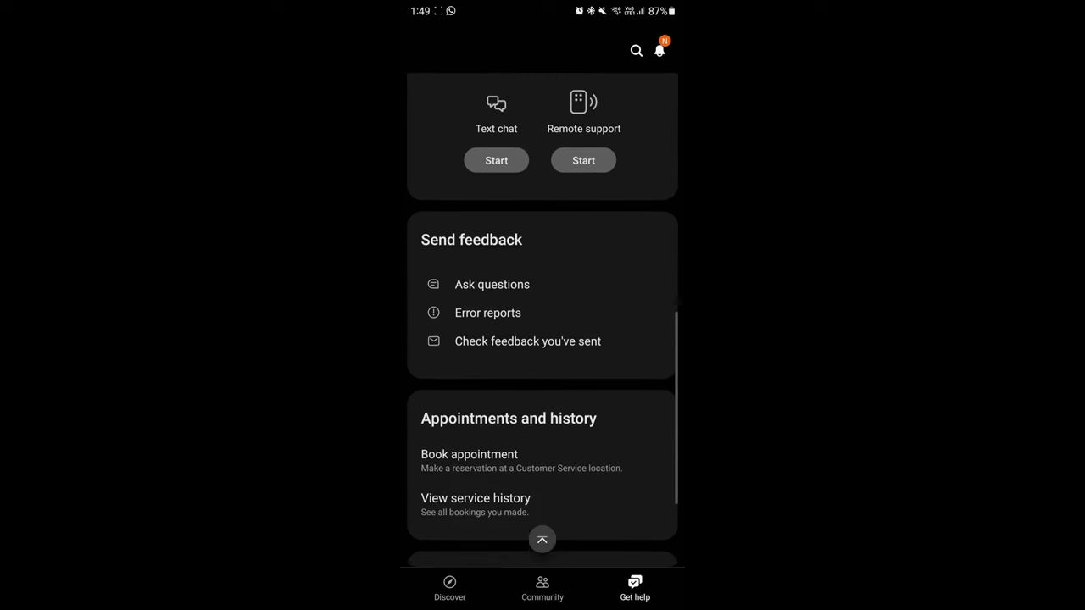
Start booking a service centre appointment from Appointments and history, bringing up the conditions notice.
{"action": "left_click", "coordinate": [468, 454]}
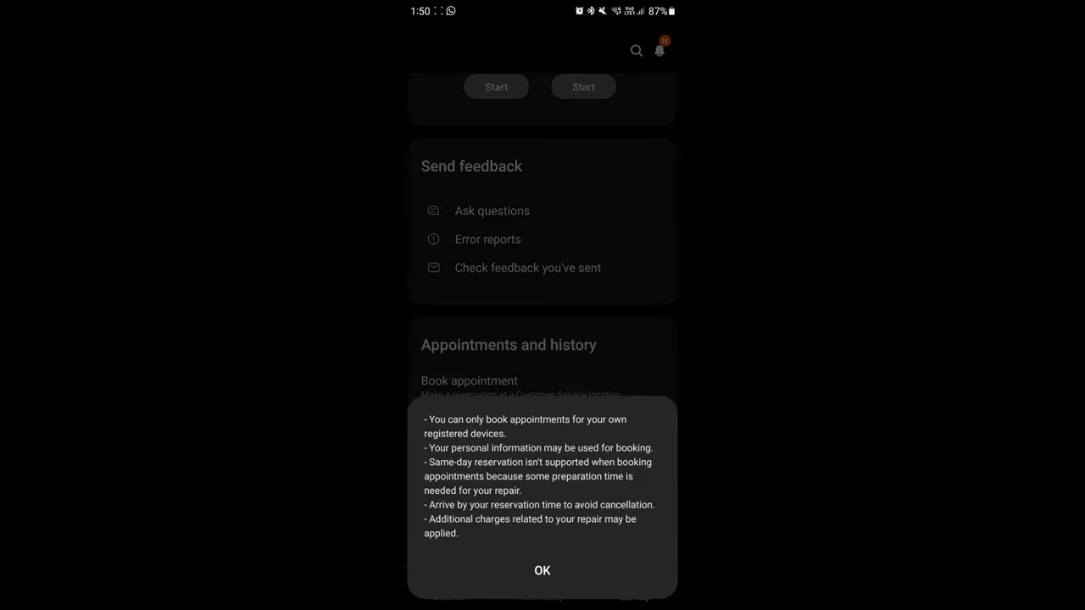
Acknowledge the notice, fill the form with 4 Feb 2022, Plaza Singapura and a 14:00 slot, then return to help.
{"action": "left_click", "coordinate": [543, 569]}
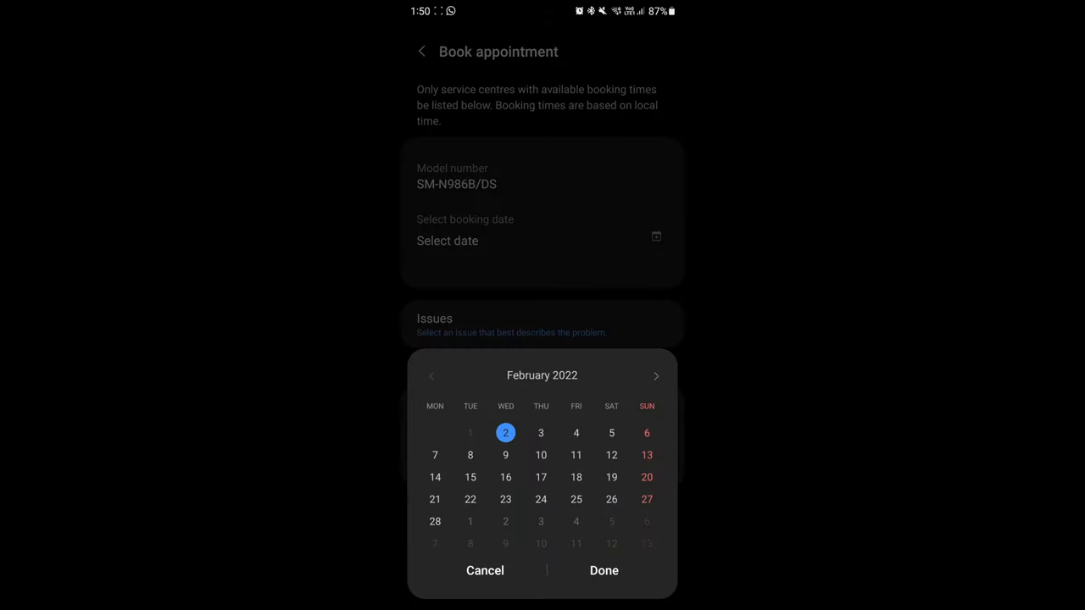
{"action": "left_click", "coordinate": [420, 51]}
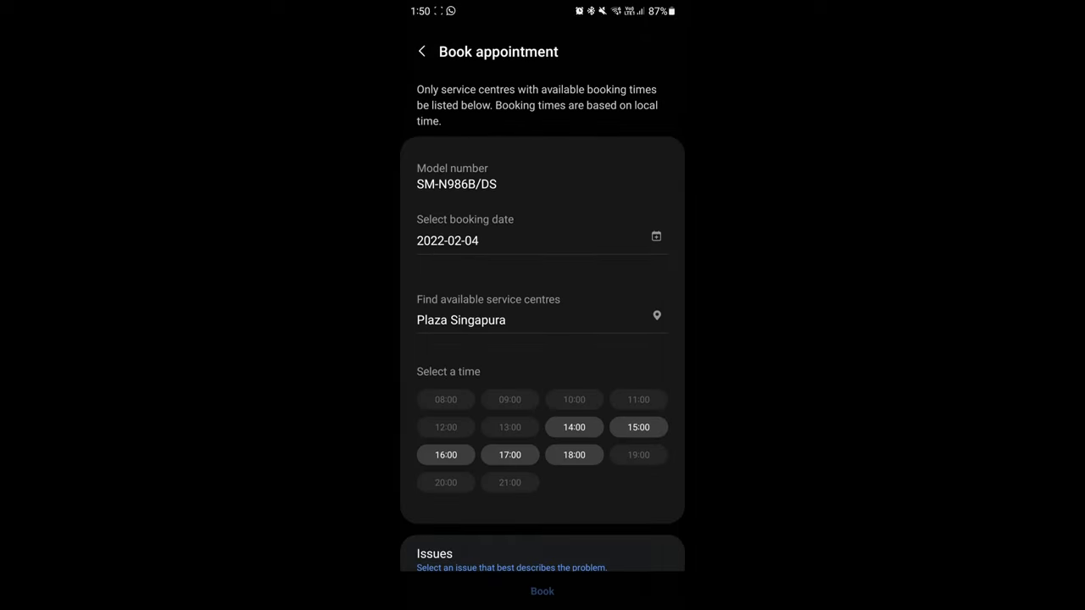
{"action": "scroll", "scroll_direction": "up", "scroll_amount": 3}
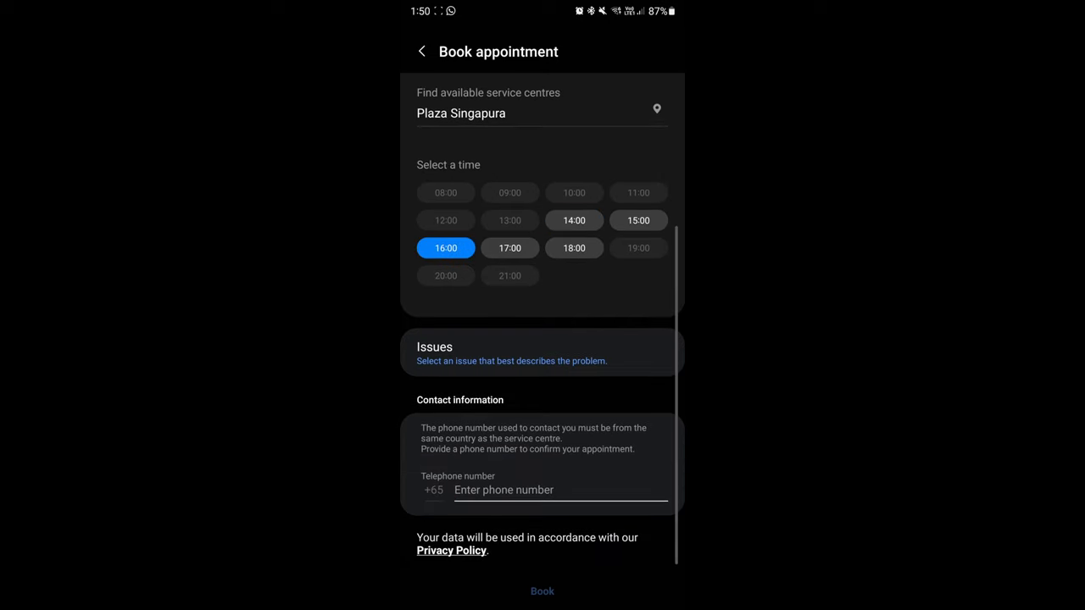
{"action": "scroll", "scroll_direction": "down", "scroll_amount": 3}
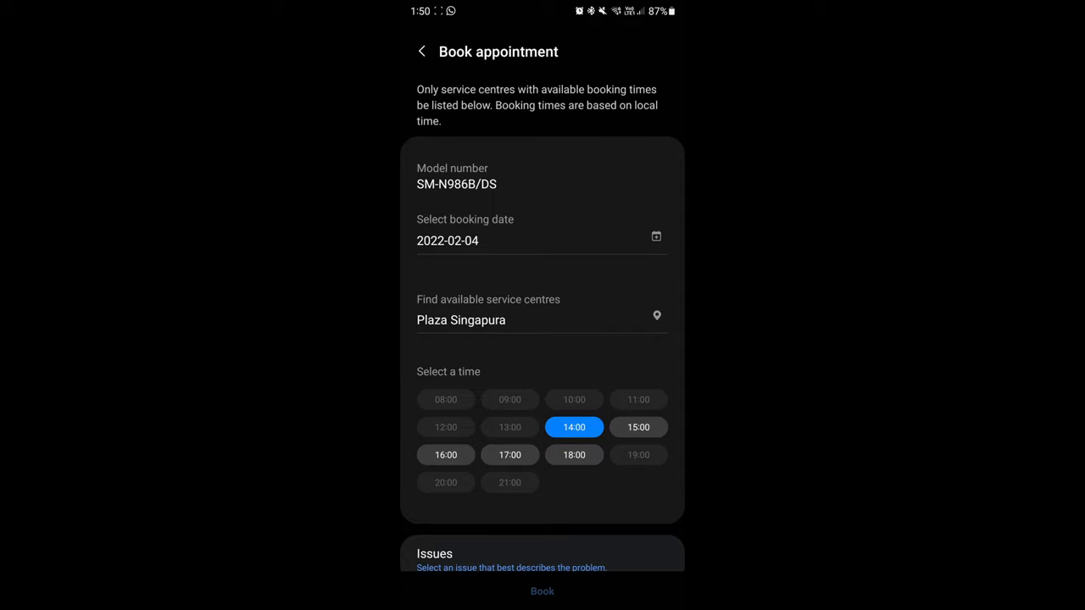
{"action": "left_click", "coordinate": [420, 50]}
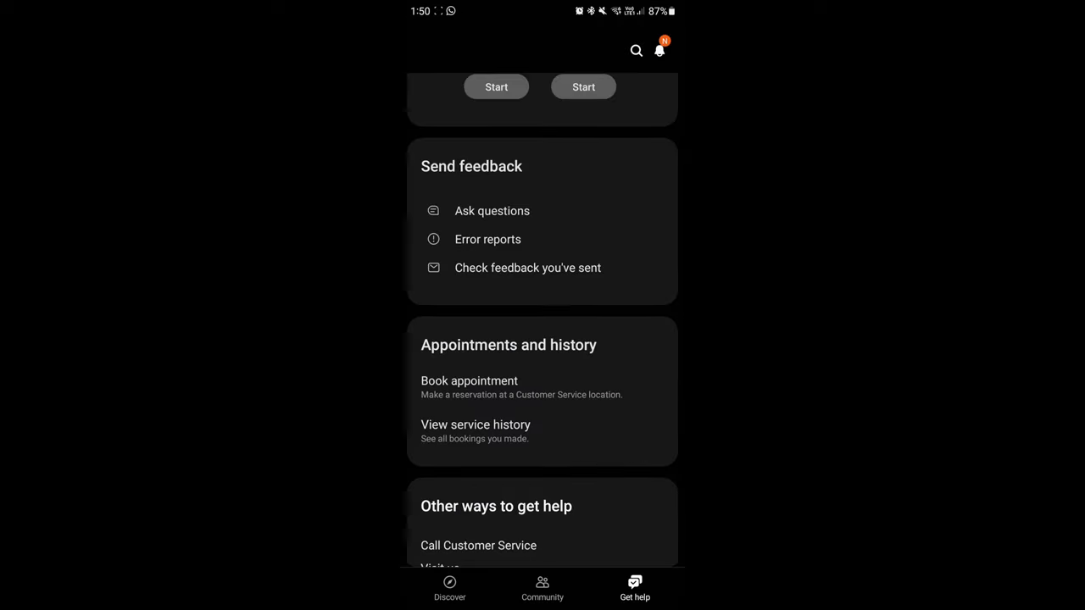